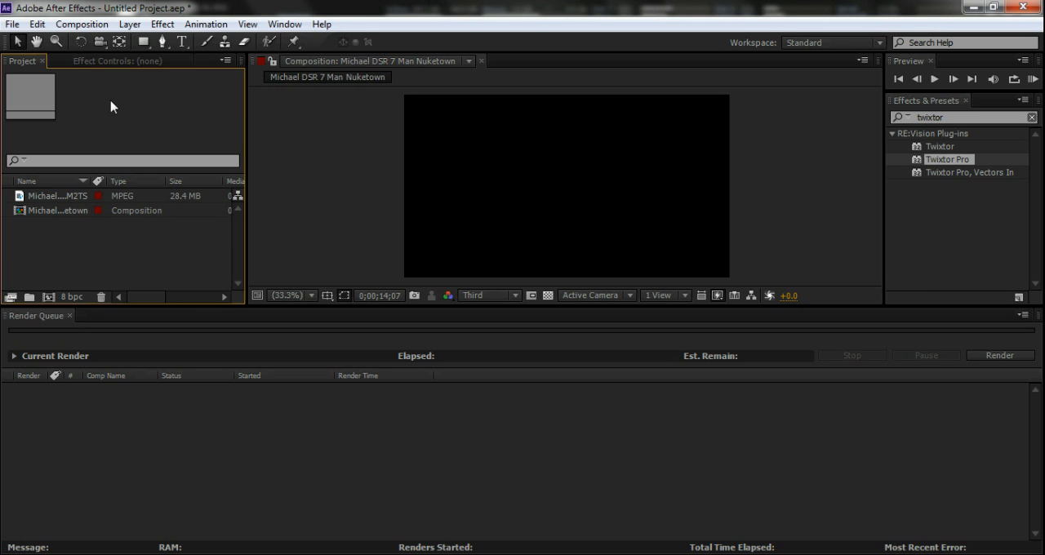
- Create a new composition from the Nuketown gameplay MPEG clip in the Project panel
left_click(57, 194)
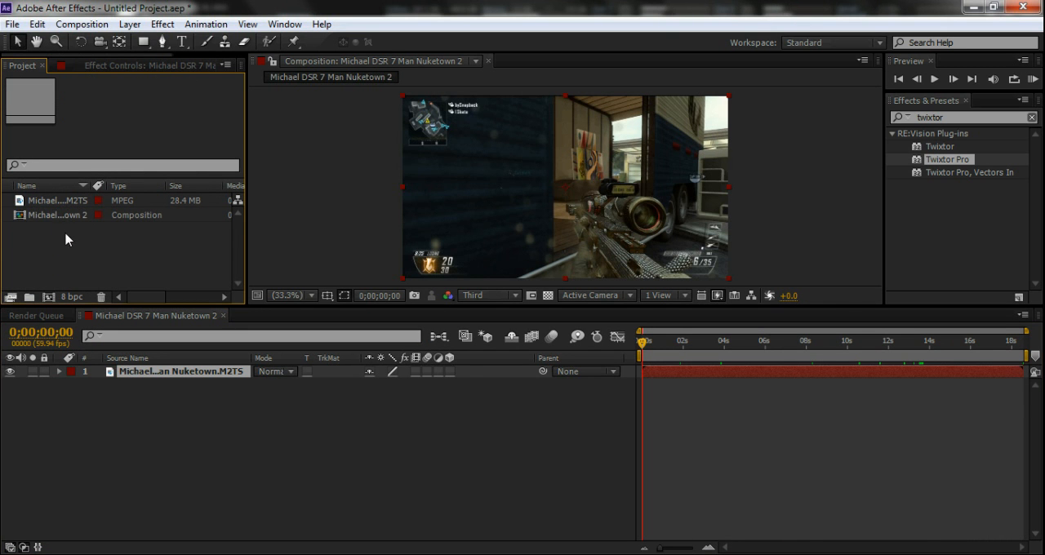
left_click(57, 200)
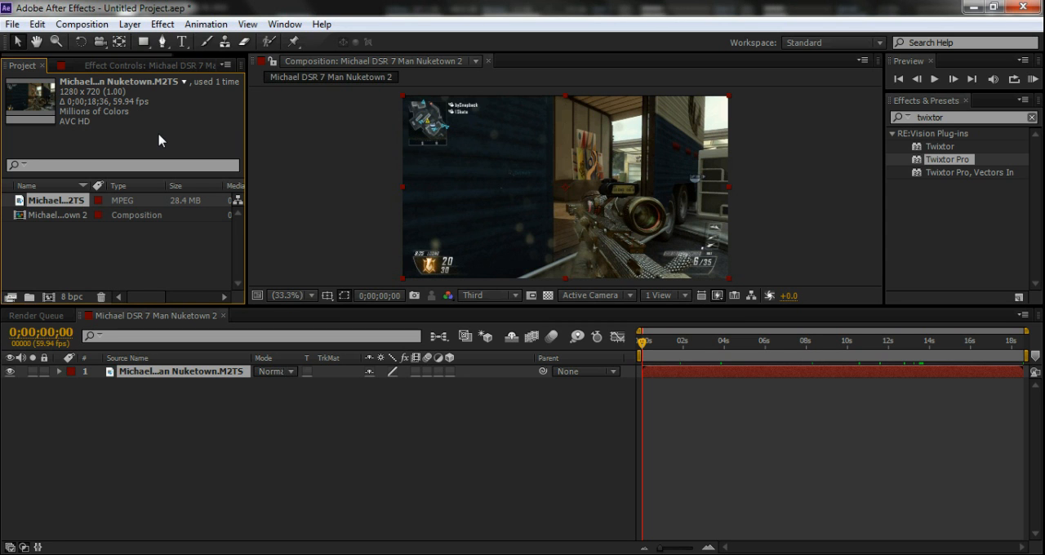
mouse_move(117, 108)
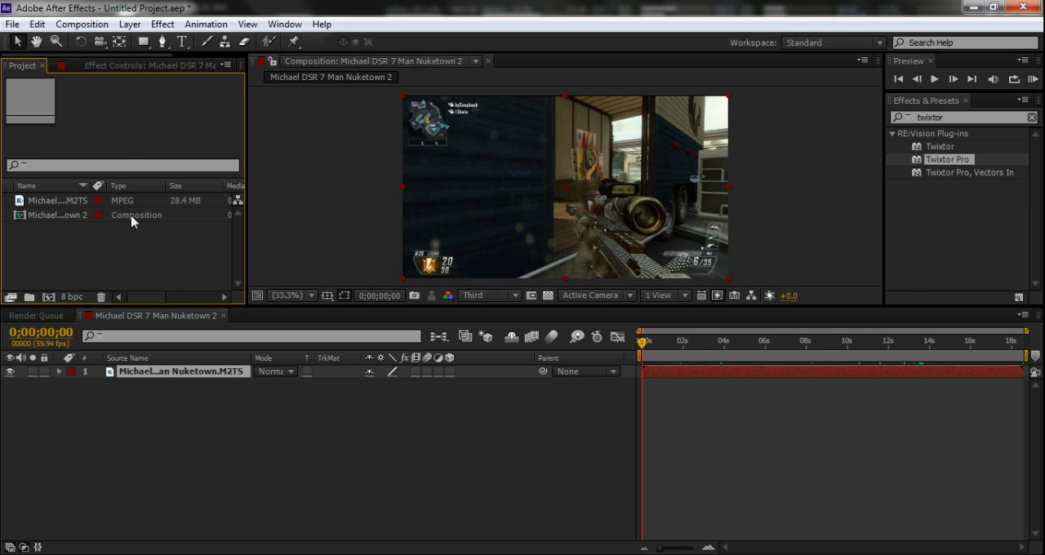
- Move the playhead to about 0;00;13;41 where the scope starts zooming out
left_click(57, 199)
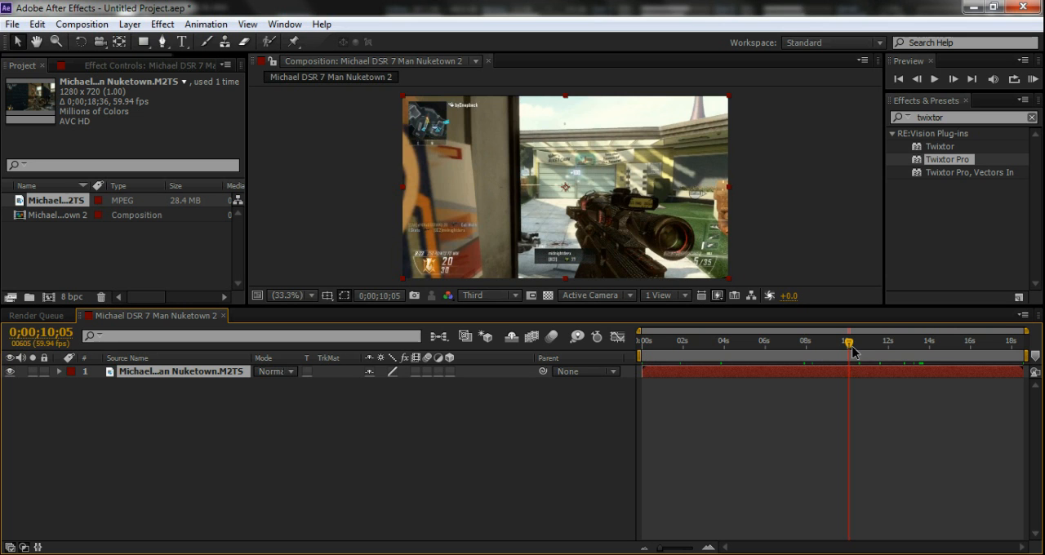
left_click_drag(849, 343, 869, 343)
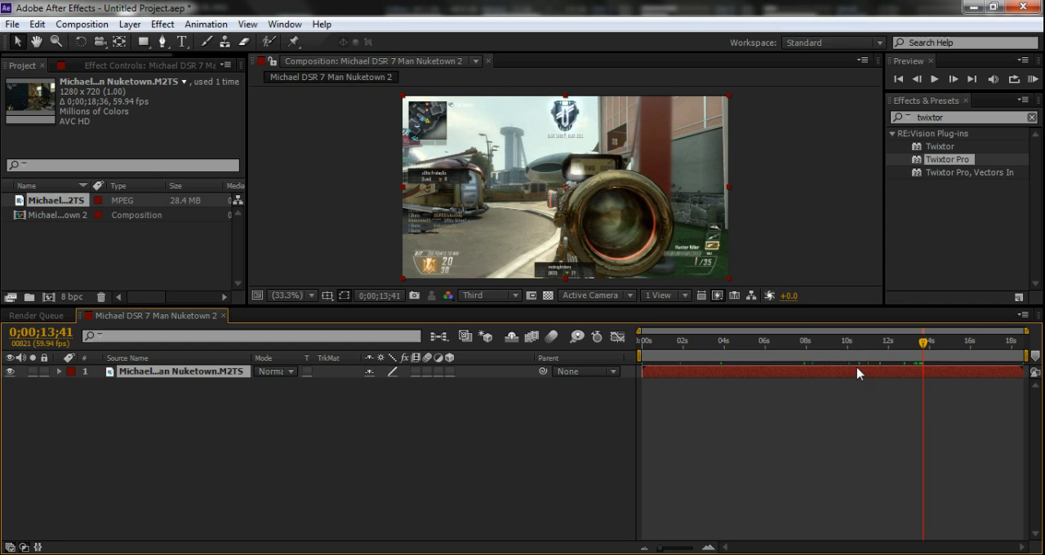
mouse_move(537, 244)
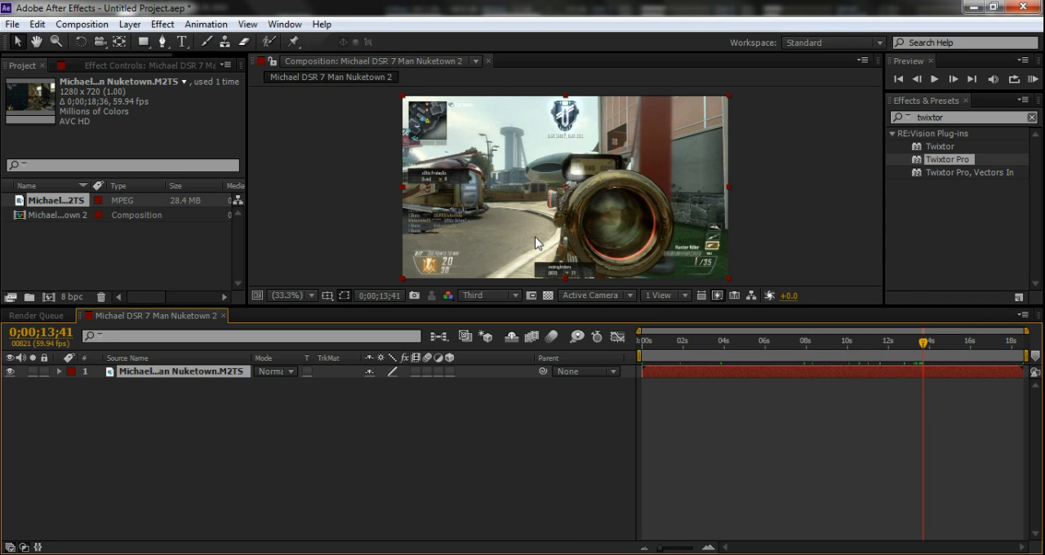
mouse_move(890, 113)
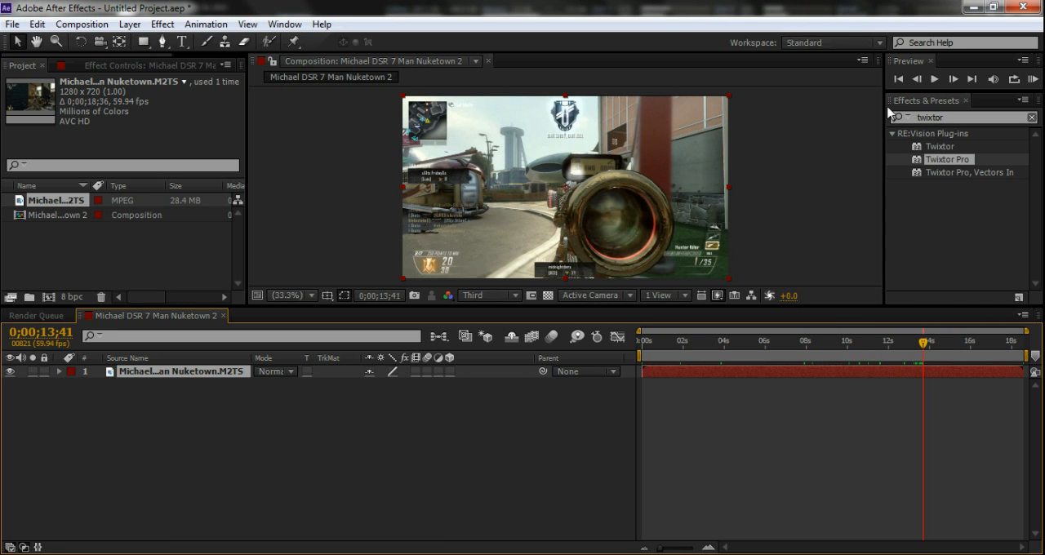
- Apply Twixtor Pro to the split clip and set Input: Frame Rate to 59.94
left_click(916, 78)
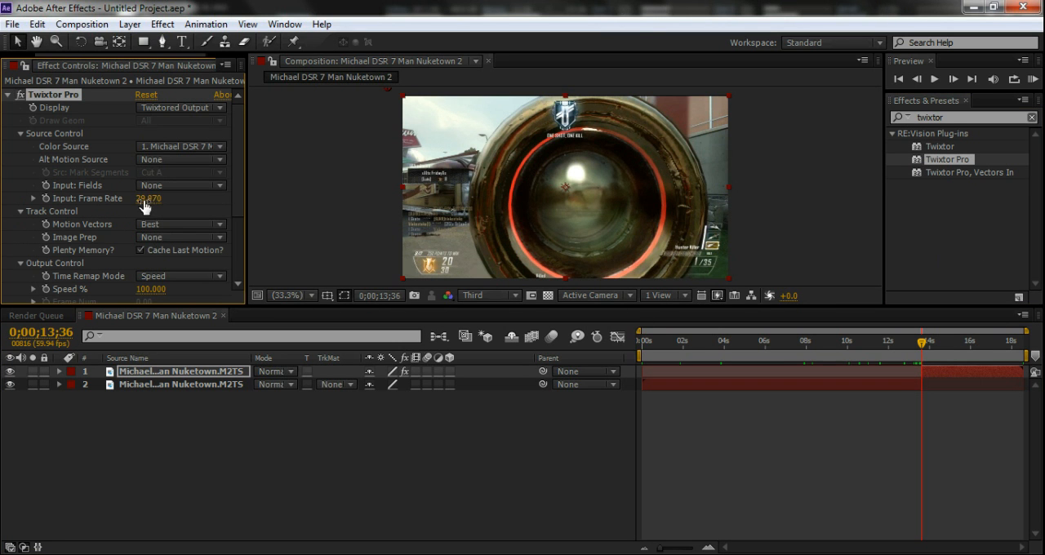
left_click(151, 199)
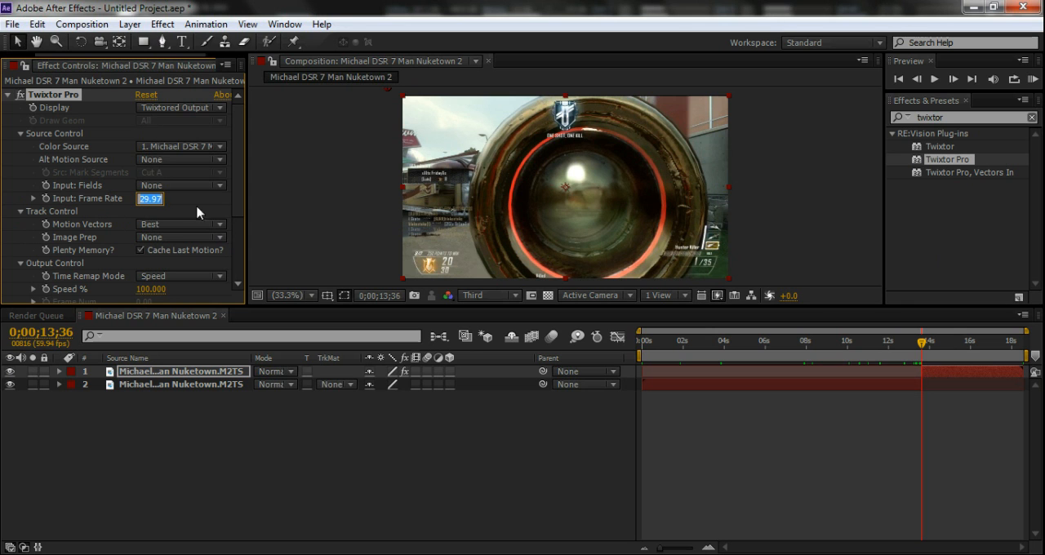
type("59.940")
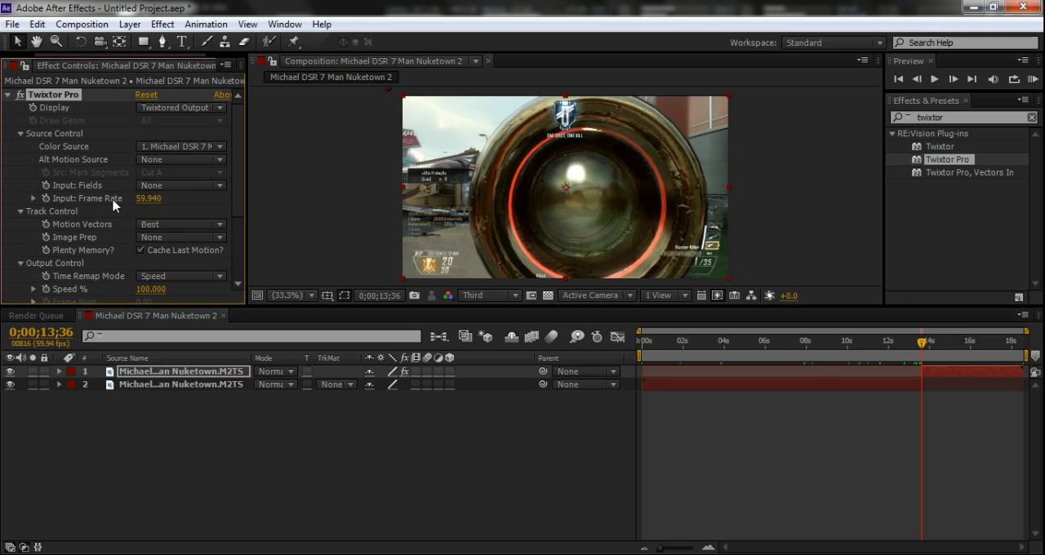
mouse_move(231, 220)
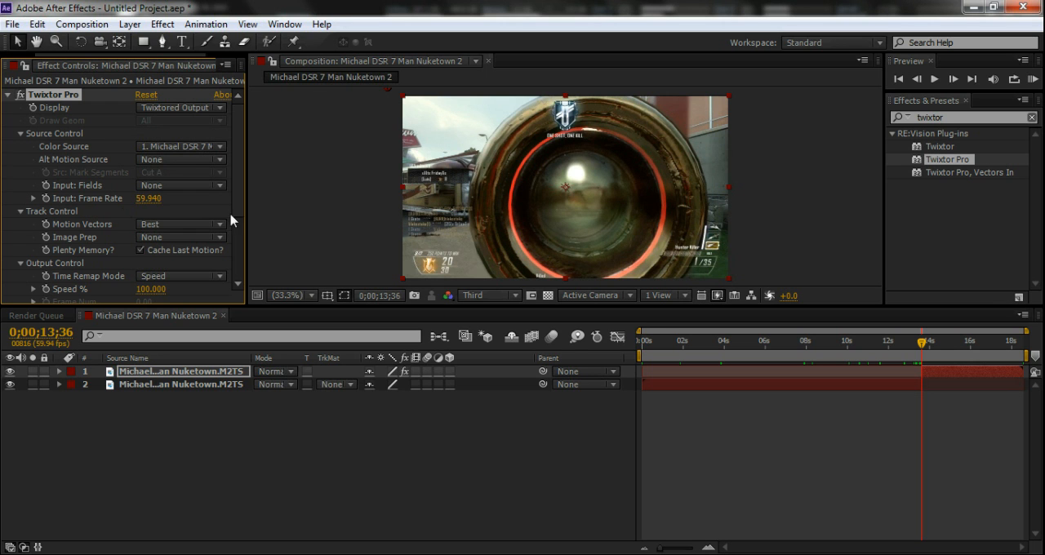
mouse_move(242, 188)
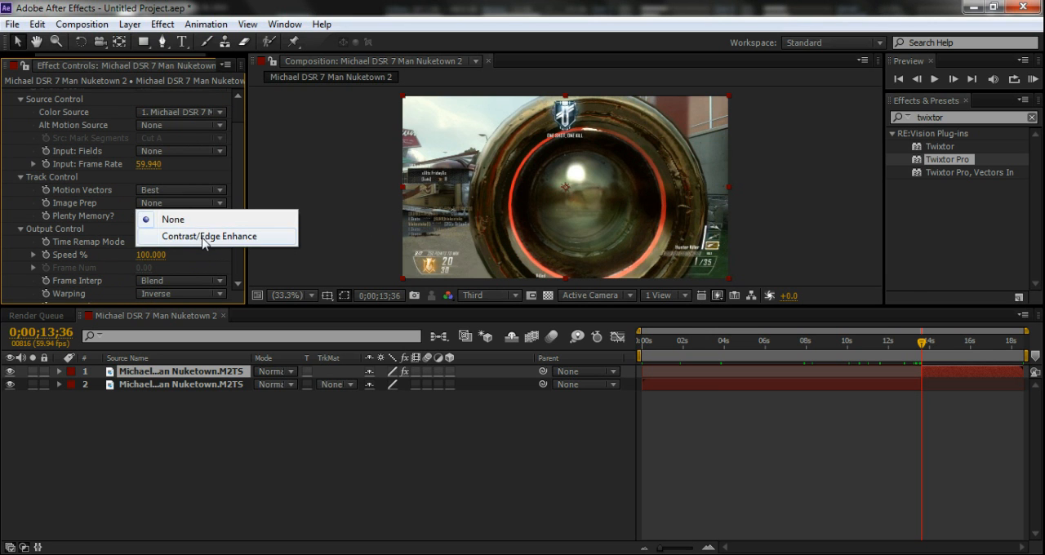
- Leave Image Prep at None and set Warping to Inverse w/ Smart Blend
left_click(215, 235)
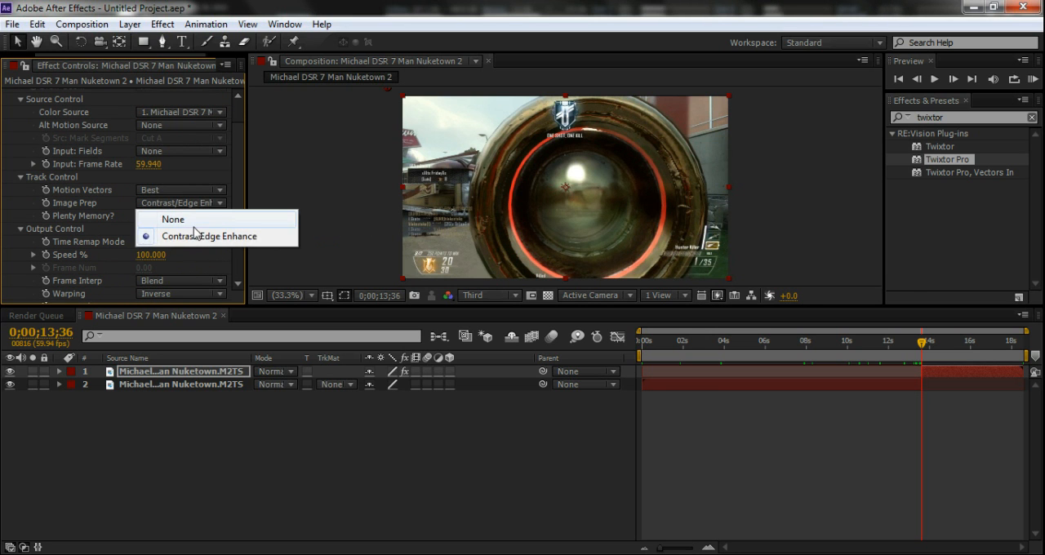
left_click(173, 218)
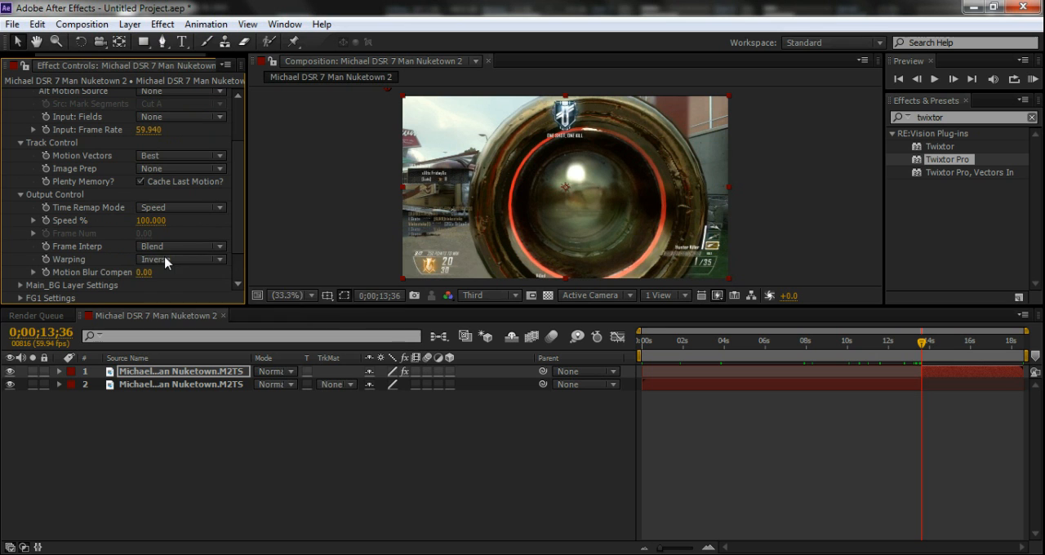
left_click(180, 258)
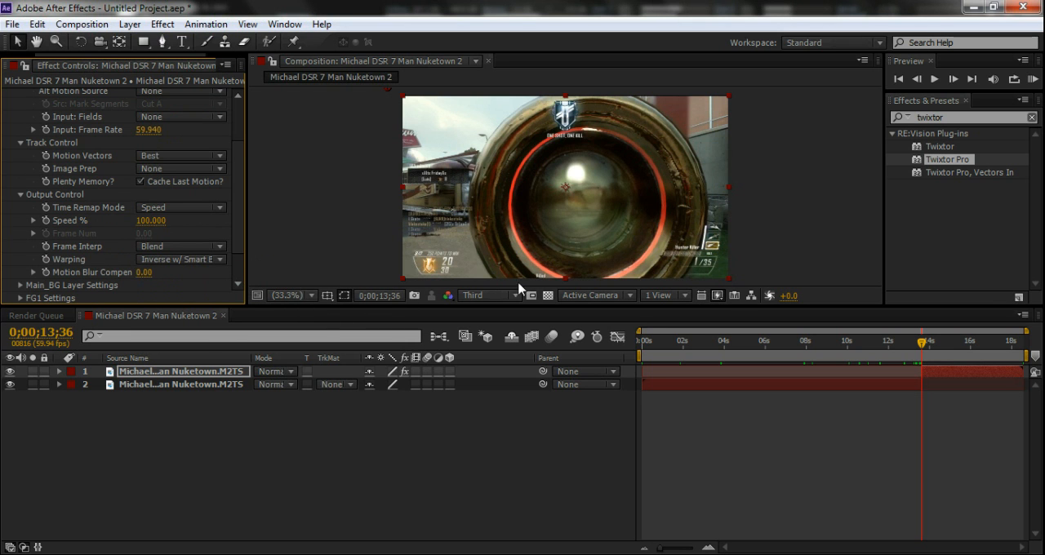
mouse_move(464, 111)
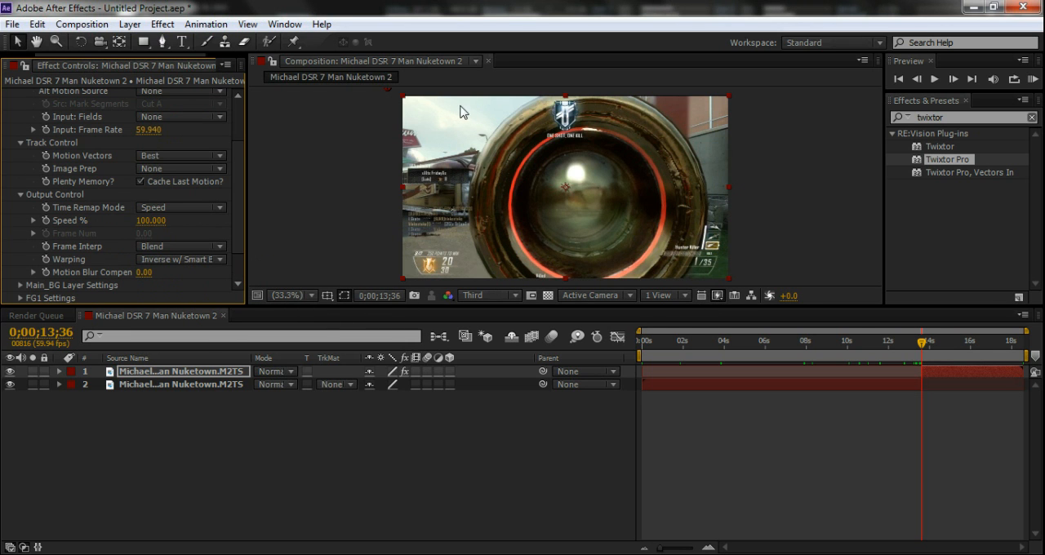
mouse_move(673, 103)
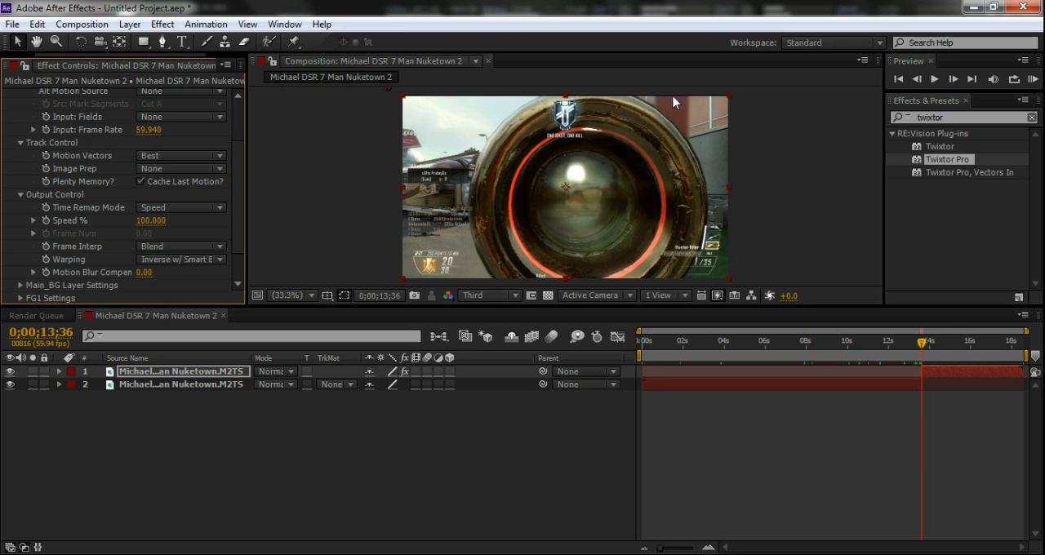
mouse_move(501, 98)
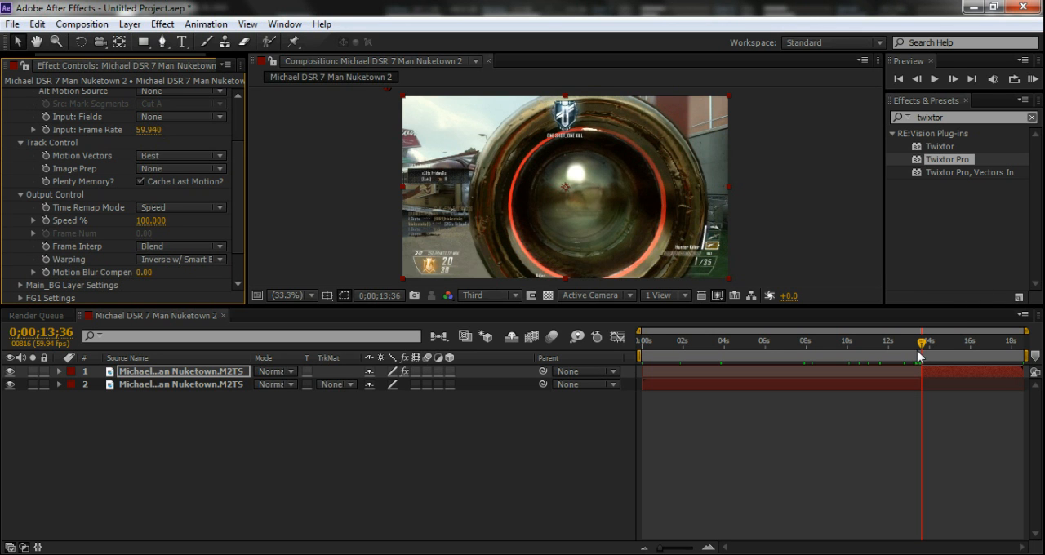
mouse_move(905, 382)
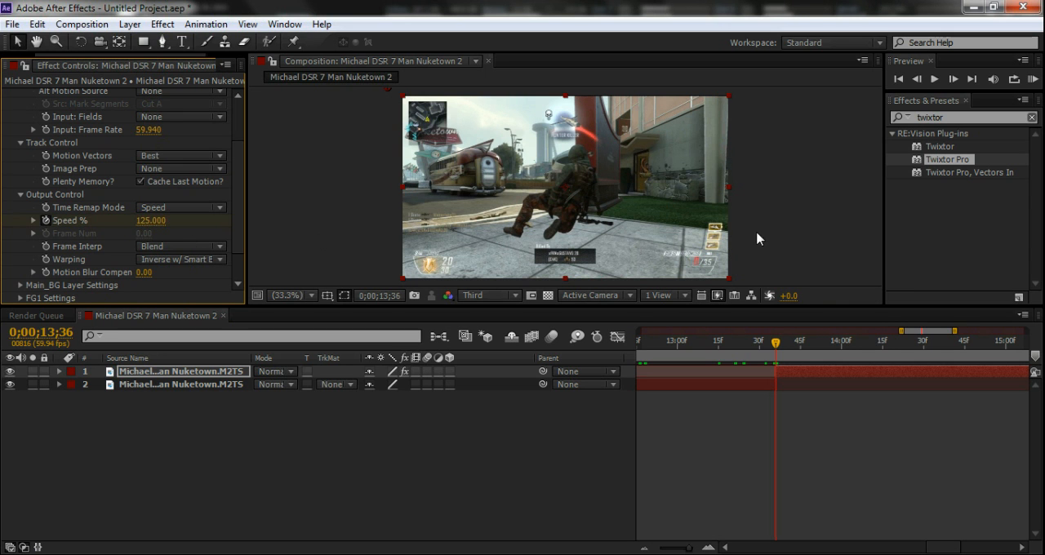
mouse_move(581, 170)
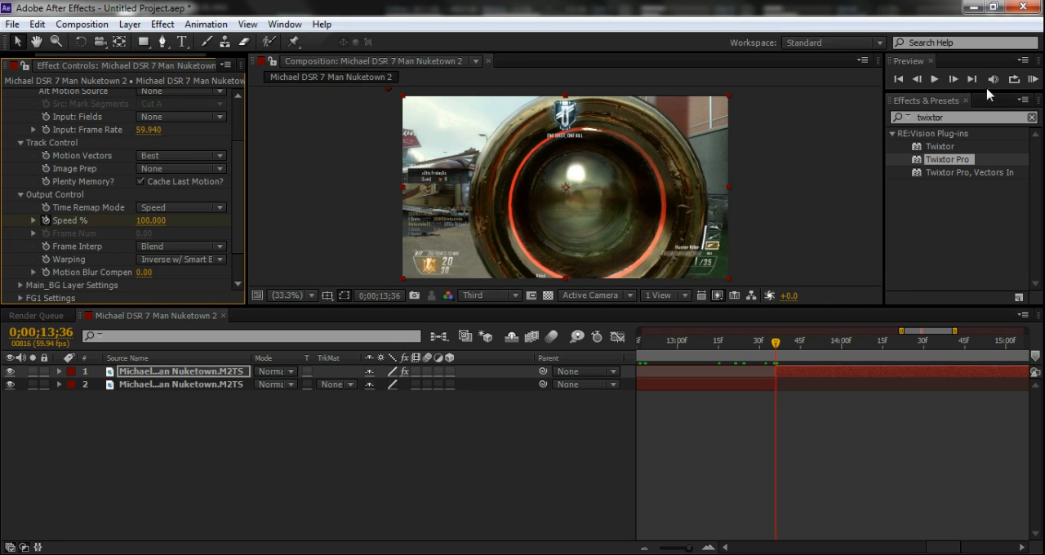
- Step frame by frame from about 13;30 to 13;47, where the scope lowers
left_click(934, 78)
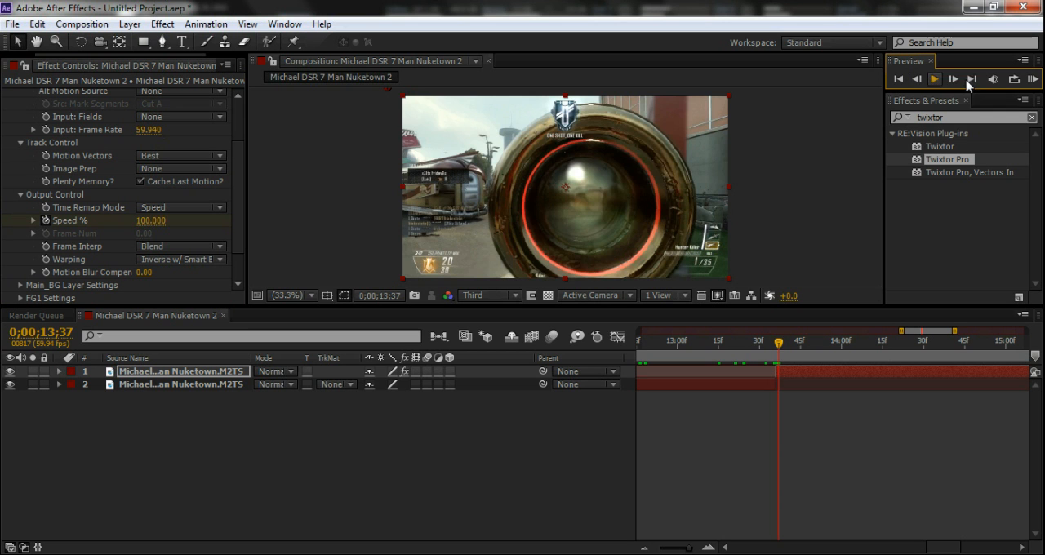
left_click(934, 79)
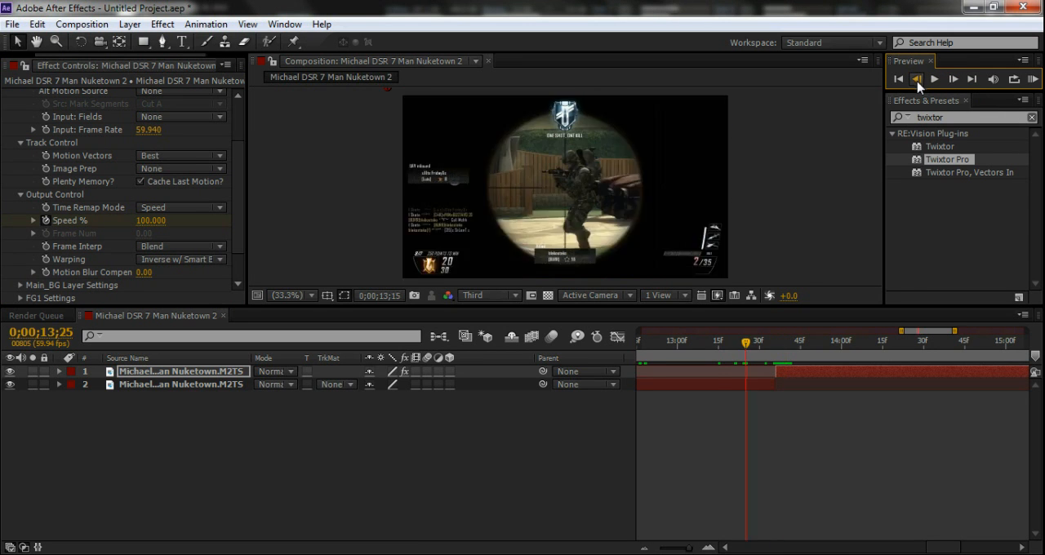
left_click(934, 78)
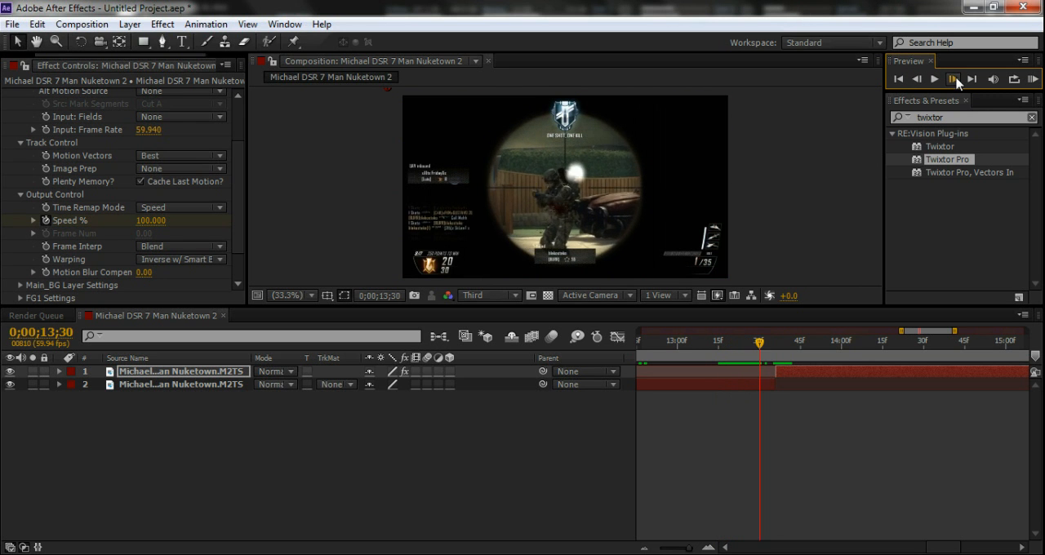
left_click(954, 78)
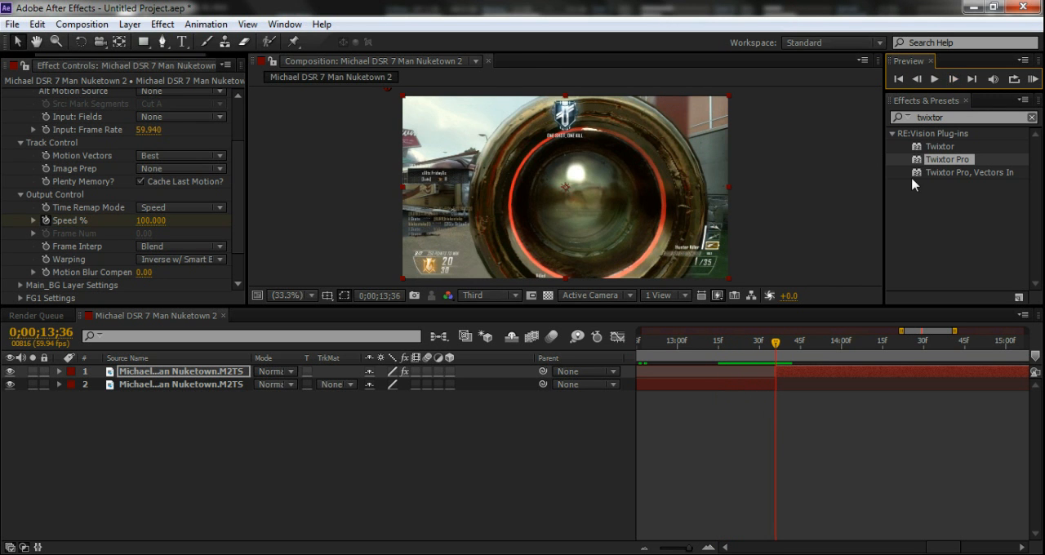
left_click(952, 79)
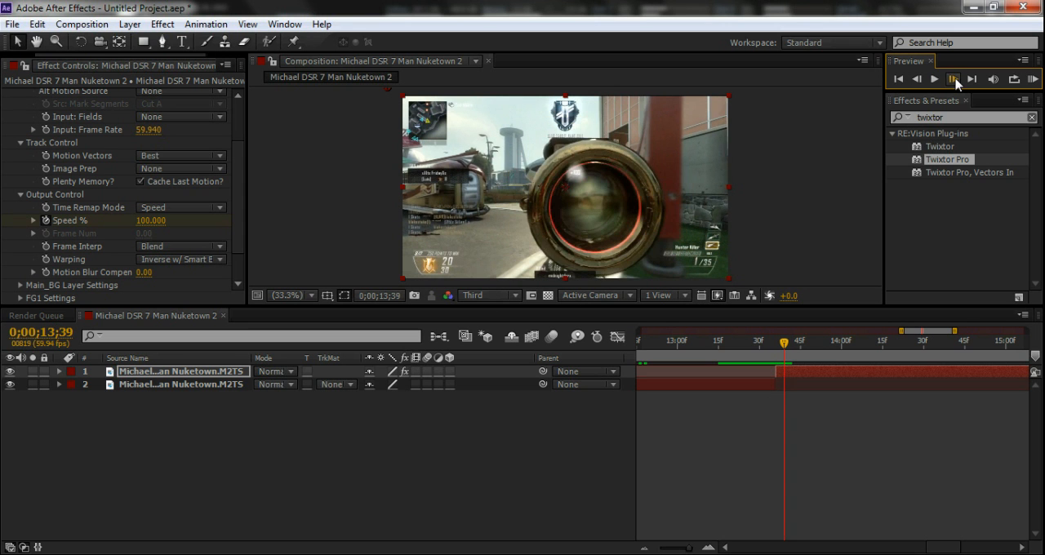
left_click(954, 78)
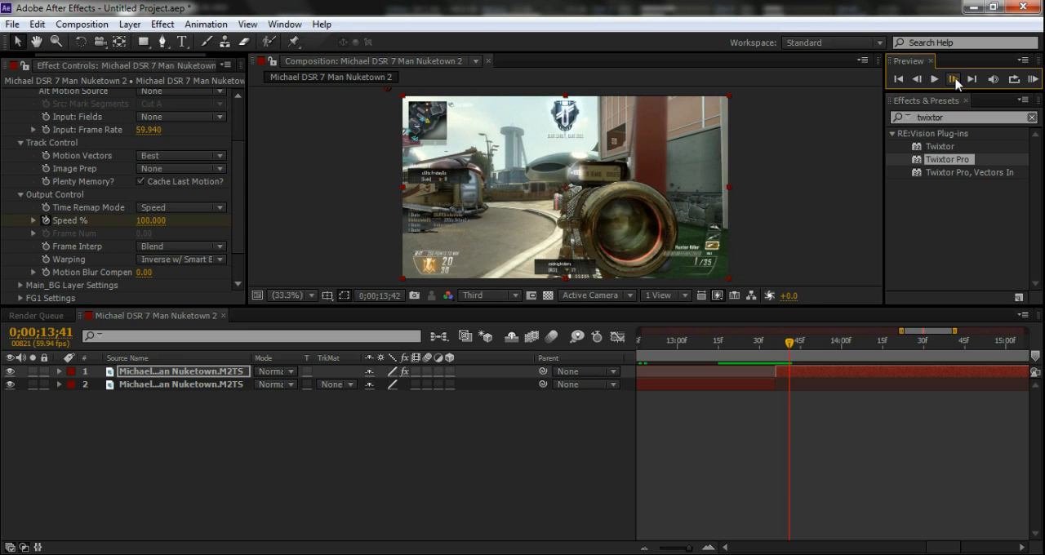
left_click(954, 78)
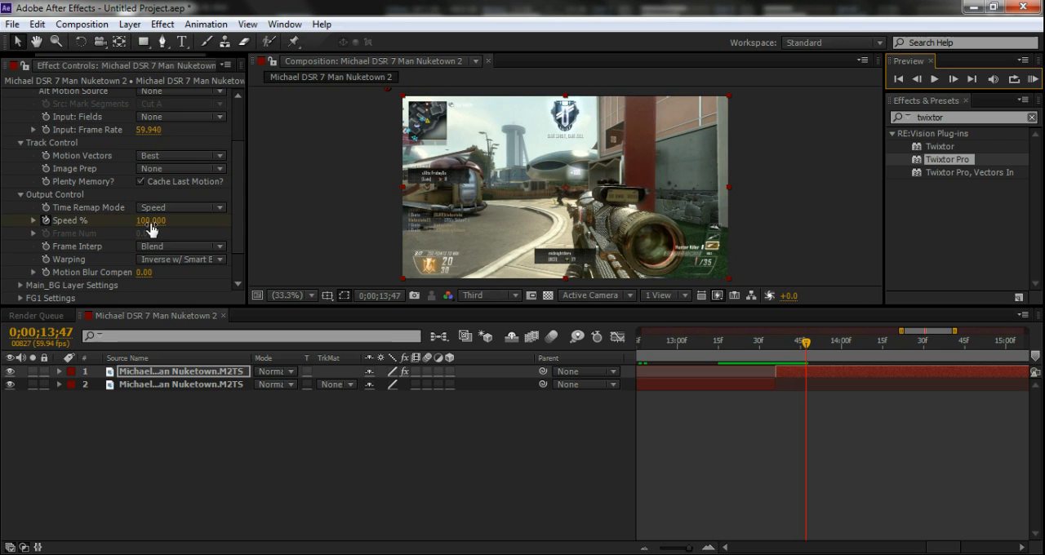
- Keyframe Twixtor Pro's Speed % down to 0.500 and check the slowed section
double_click(150, 220)
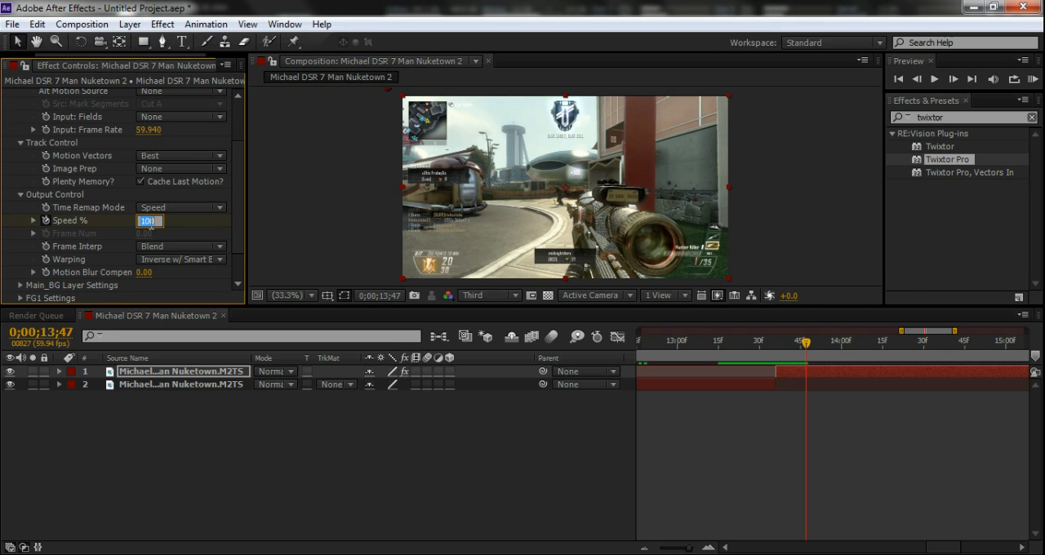
type("0.500")
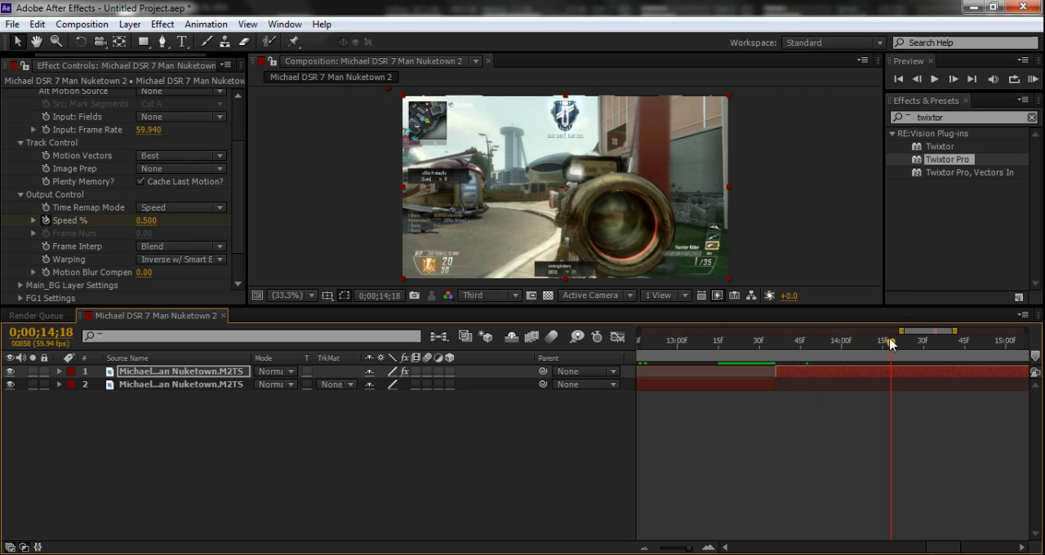
left_click_drag(890, 343, 963, 343)
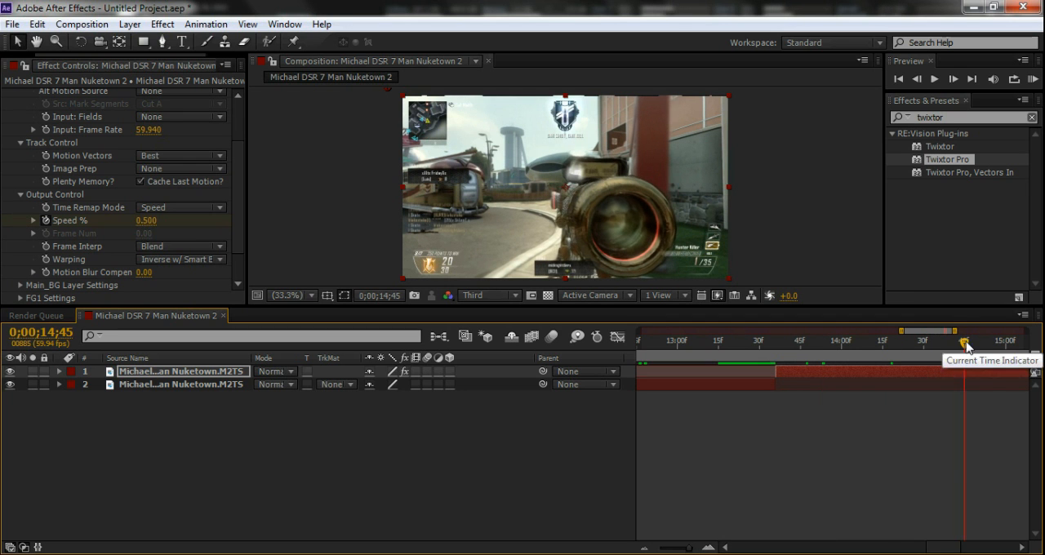
left_click_drag(963, 343, 859, 343)
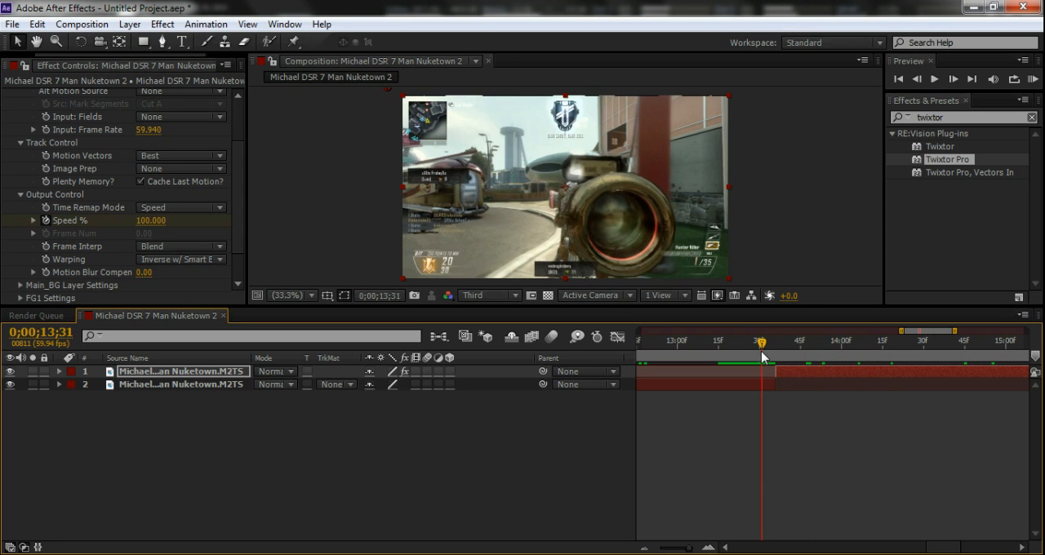
- Scrub across the ramp from before the zoom-out to where speed reaches 0.500
left_click_drag(764, 343, 793, 343)
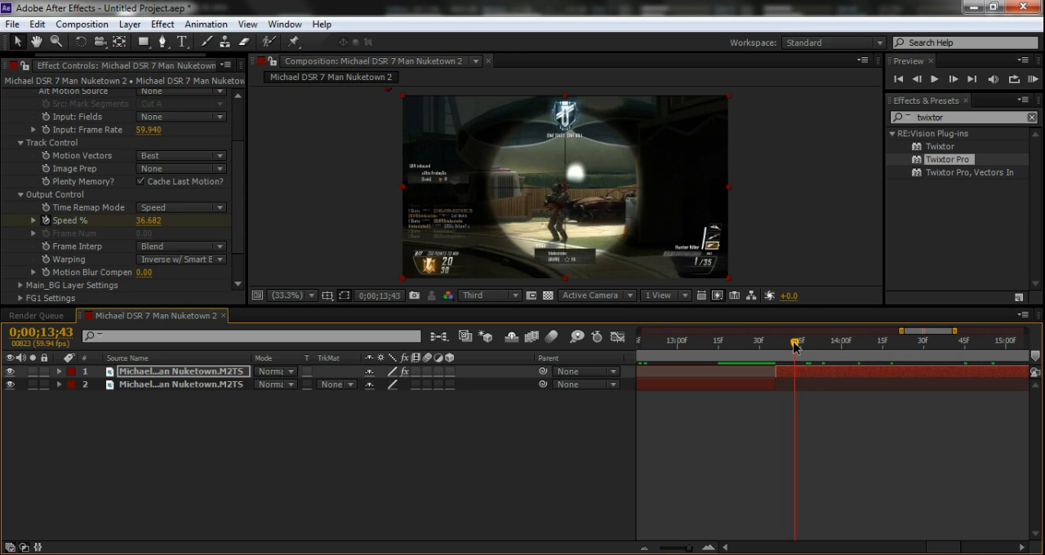
left_click(666, 341)
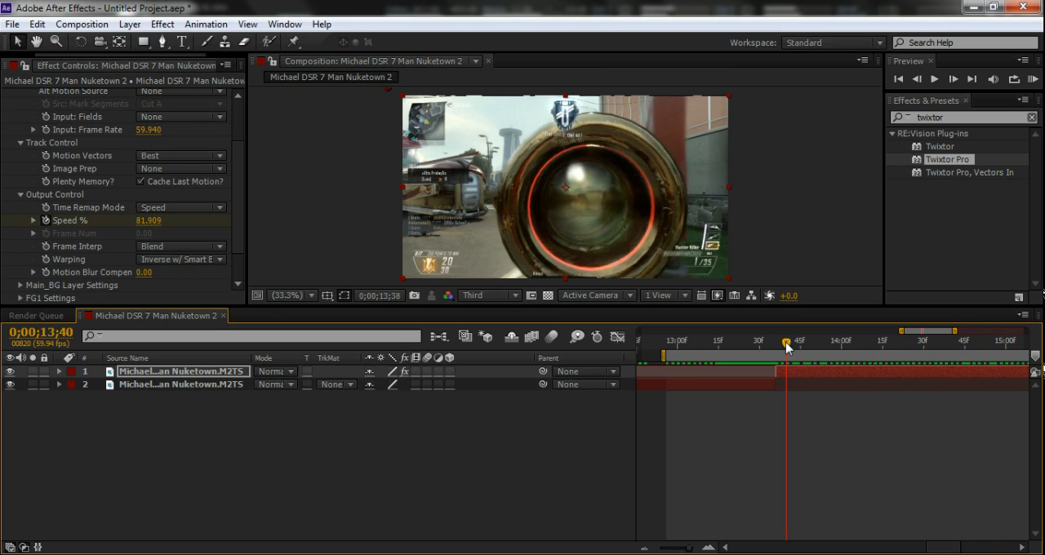
left_click_drag(787, 341, 847, 342)
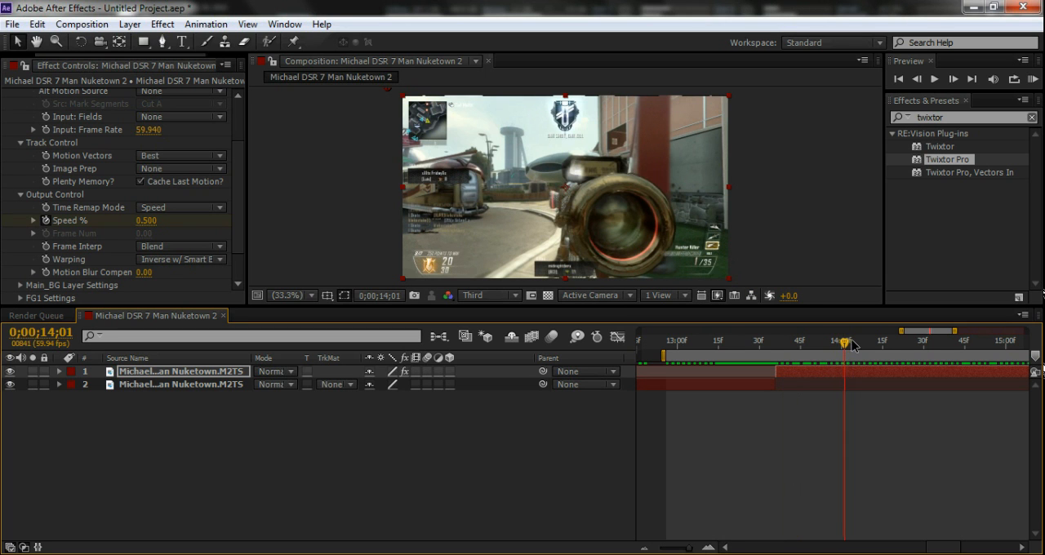
left_click_drag(846, 343, 864, 343)
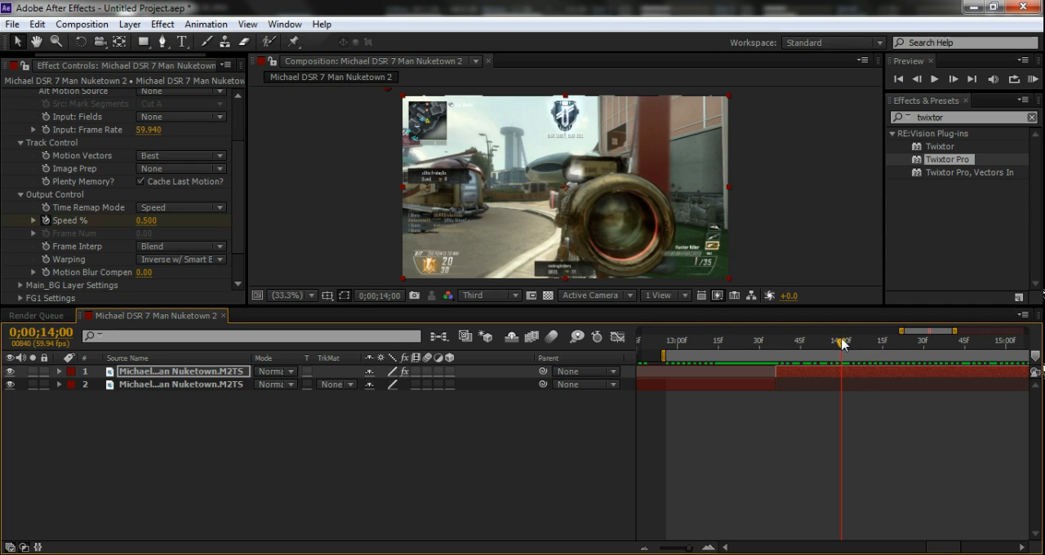
left_click_drag(843, 341, 921, 341)
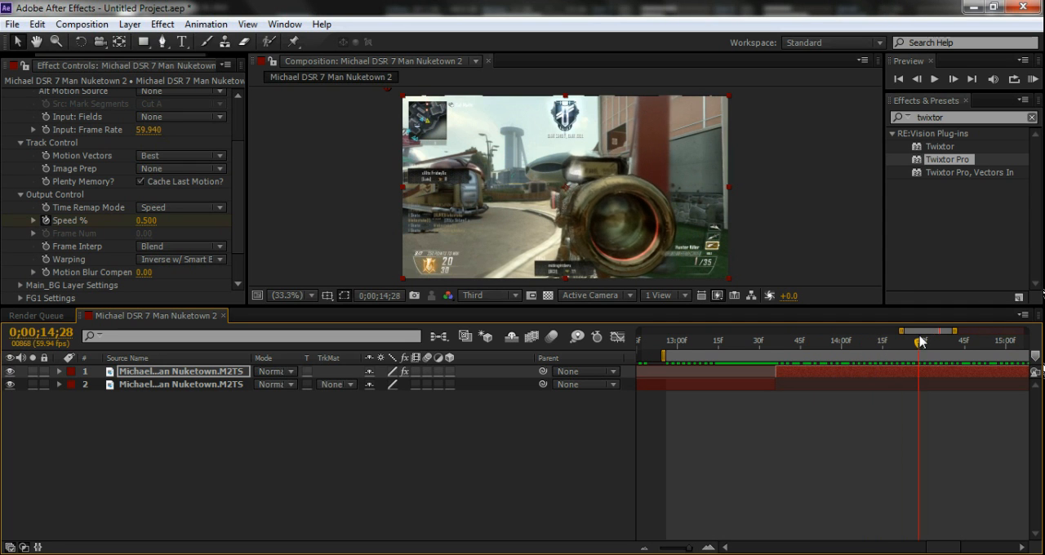
- Move the playhead back to about 13;36 at the start of the Speed % ramp
left_click_drag(918, 341, 771, 342)
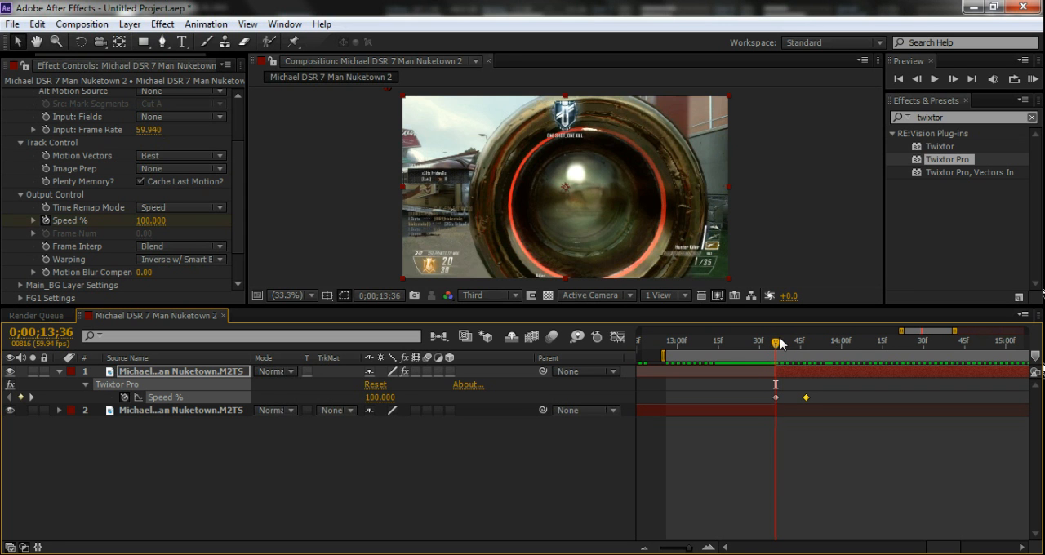
- Set the second Speed % keyframe to 2.000 and scrub the zoomed-in timeline across the ramp
left_click_drag(775, 343, 820, 343)
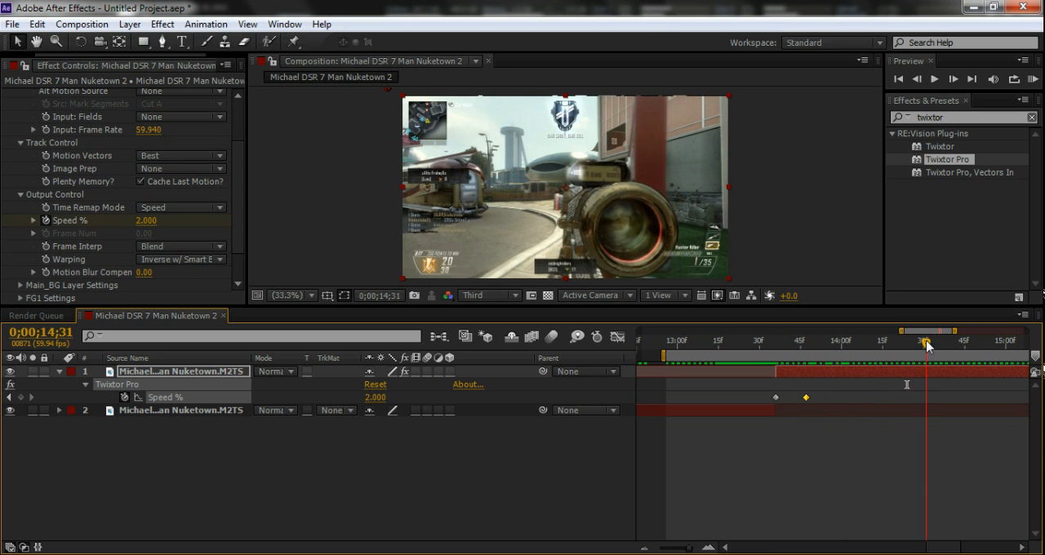
left_click_drag(928, 341, 889, 342)
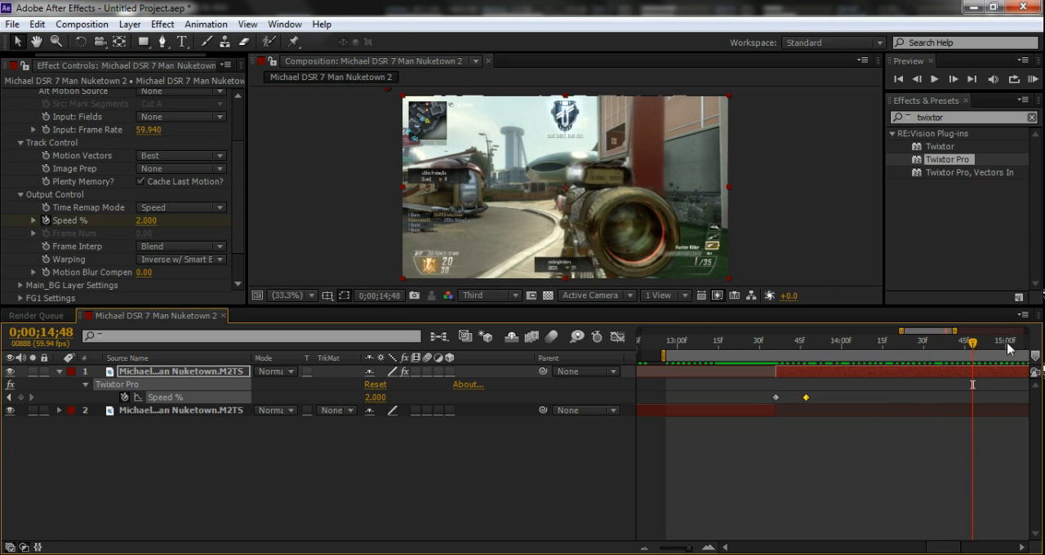
left_click(731, 346)
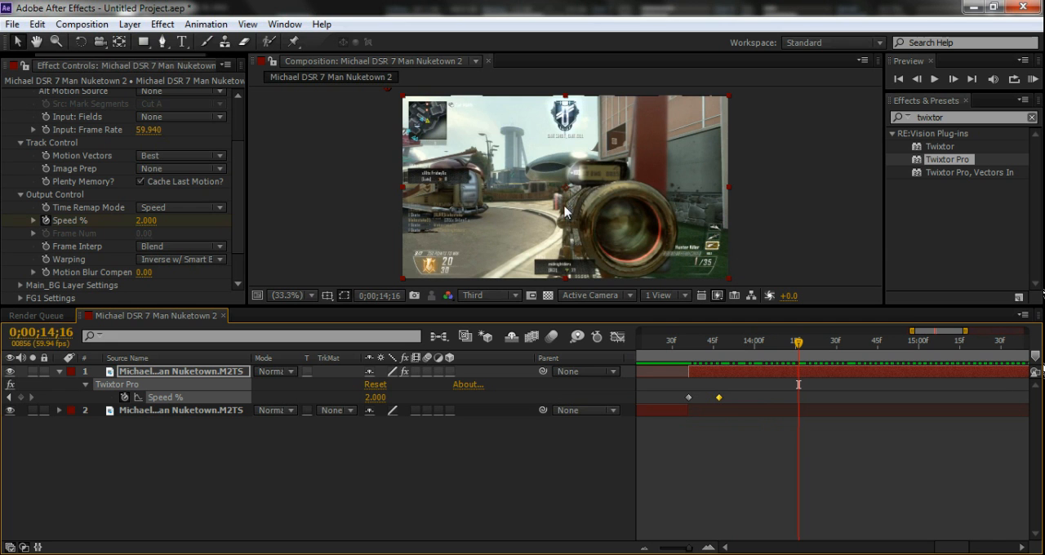
left_click_drag(797, 340, 717, 340)
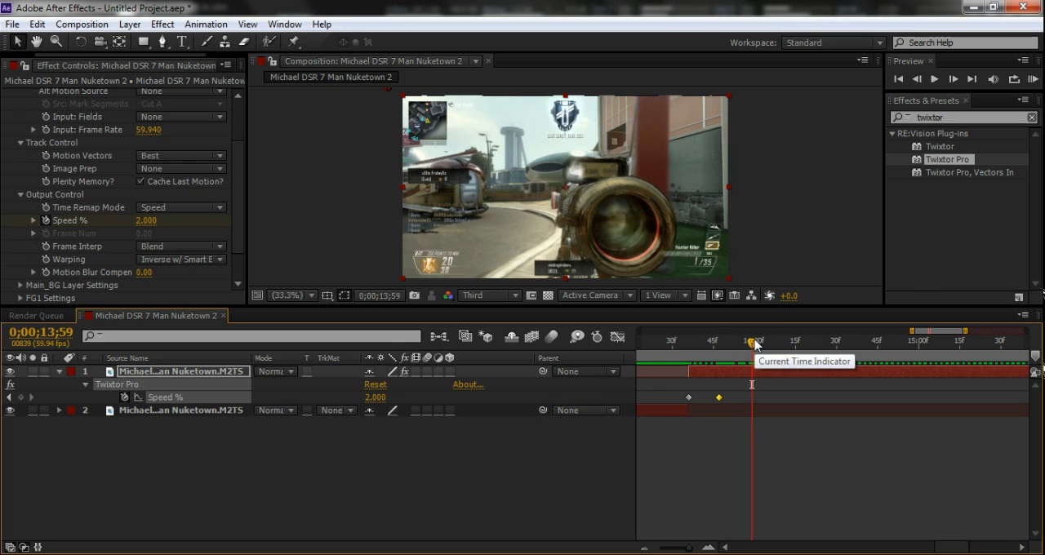
left_click_drag(751, 341, 764, 342)
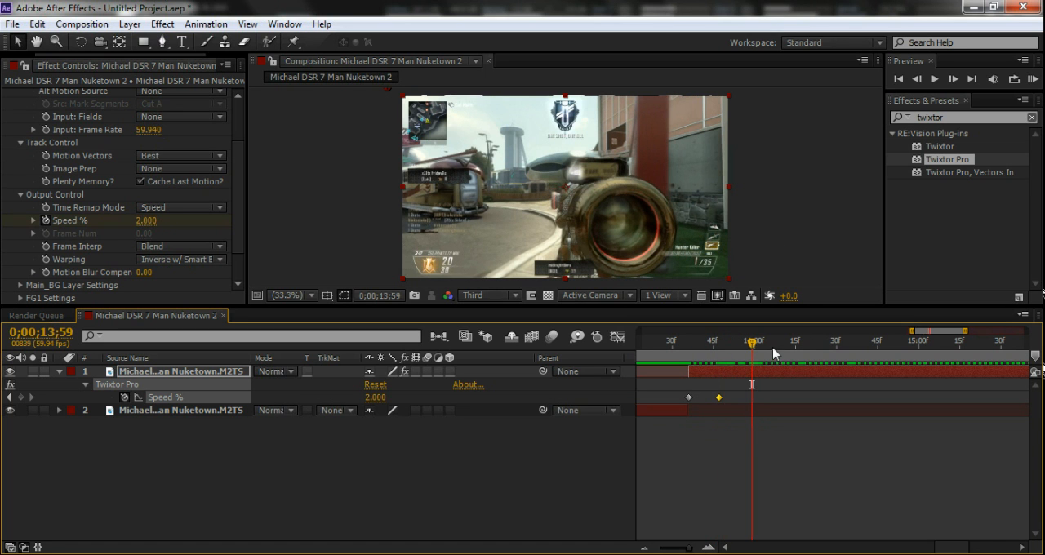
mouse_move(722, 222)
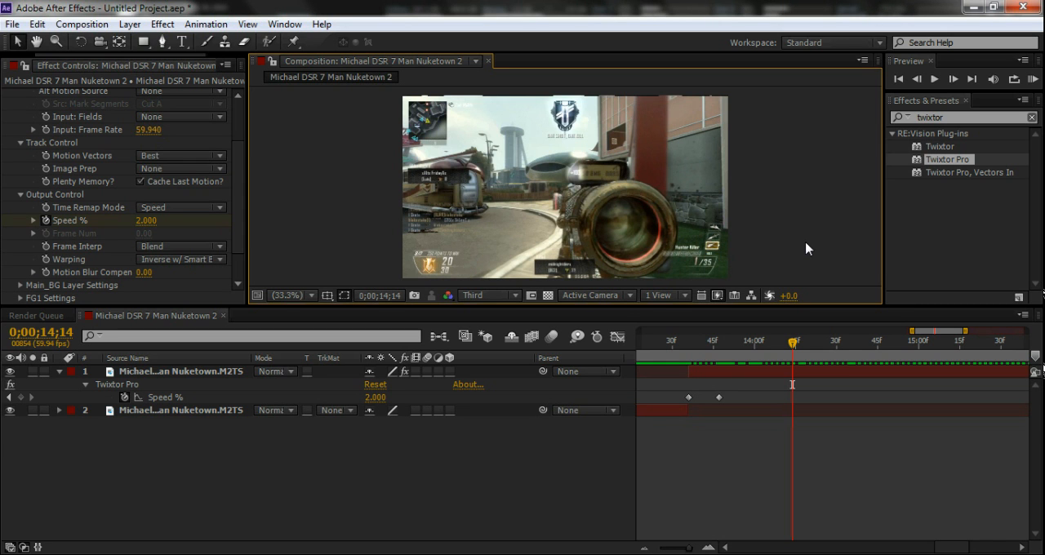
mouse_move(783, 351)
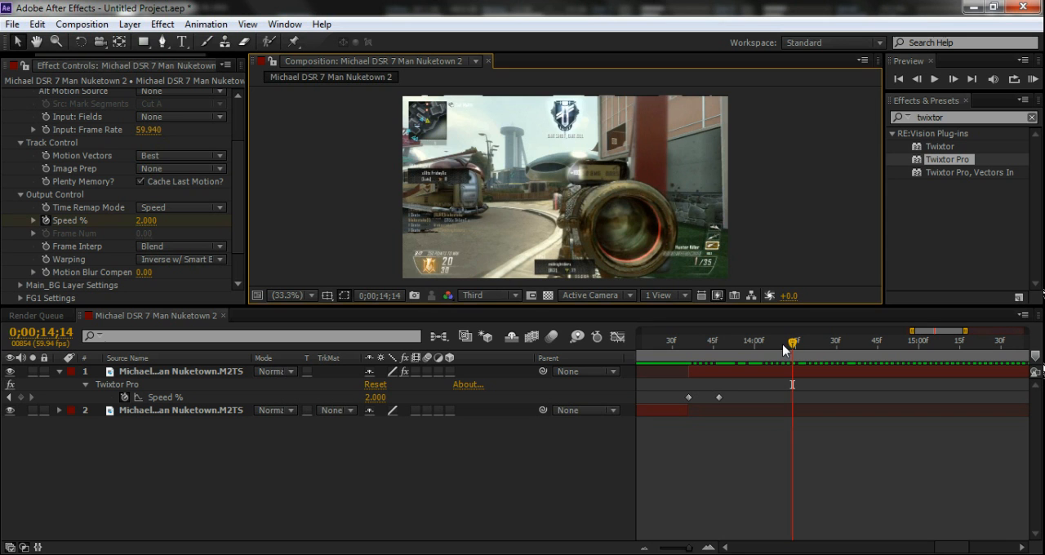